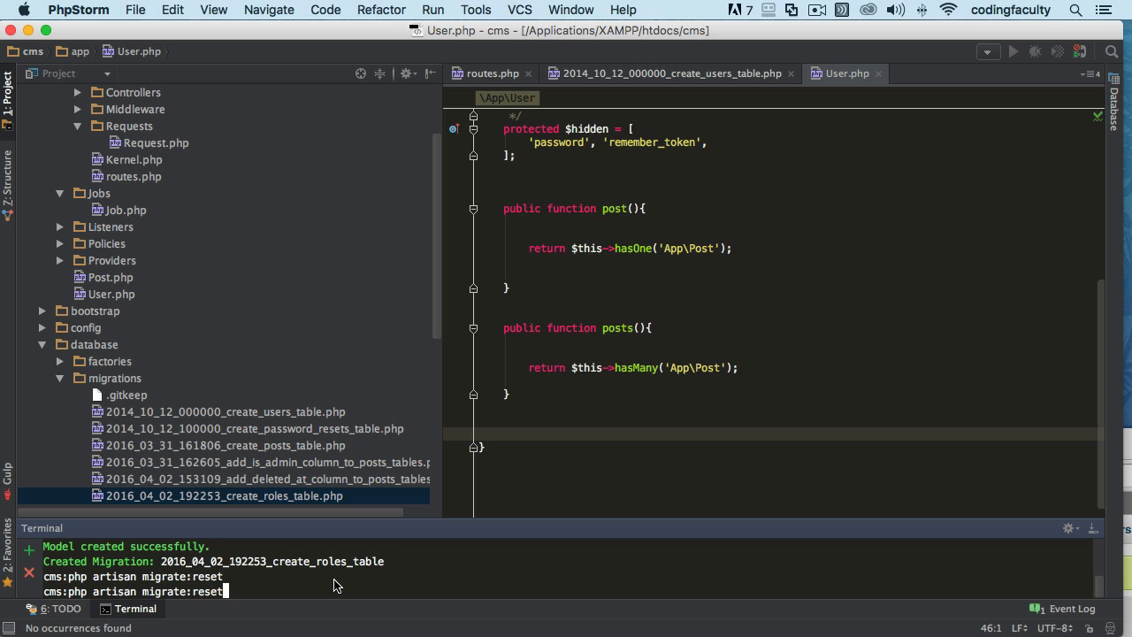
Run php artisan migrate:rollback in the project terminal
text(rr)
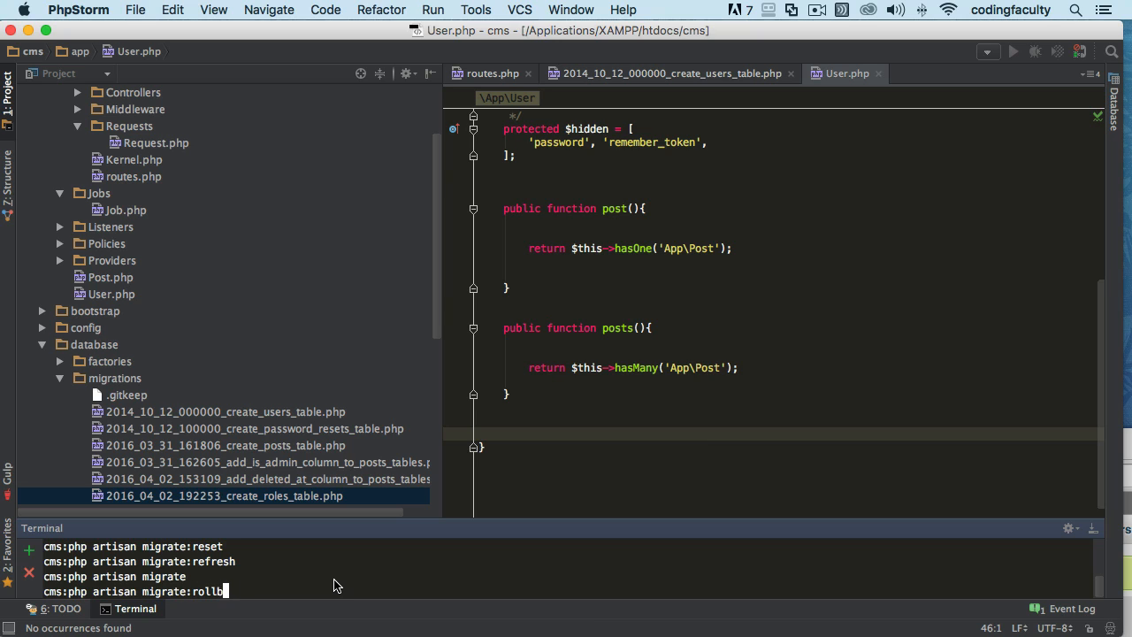
key(Enter)
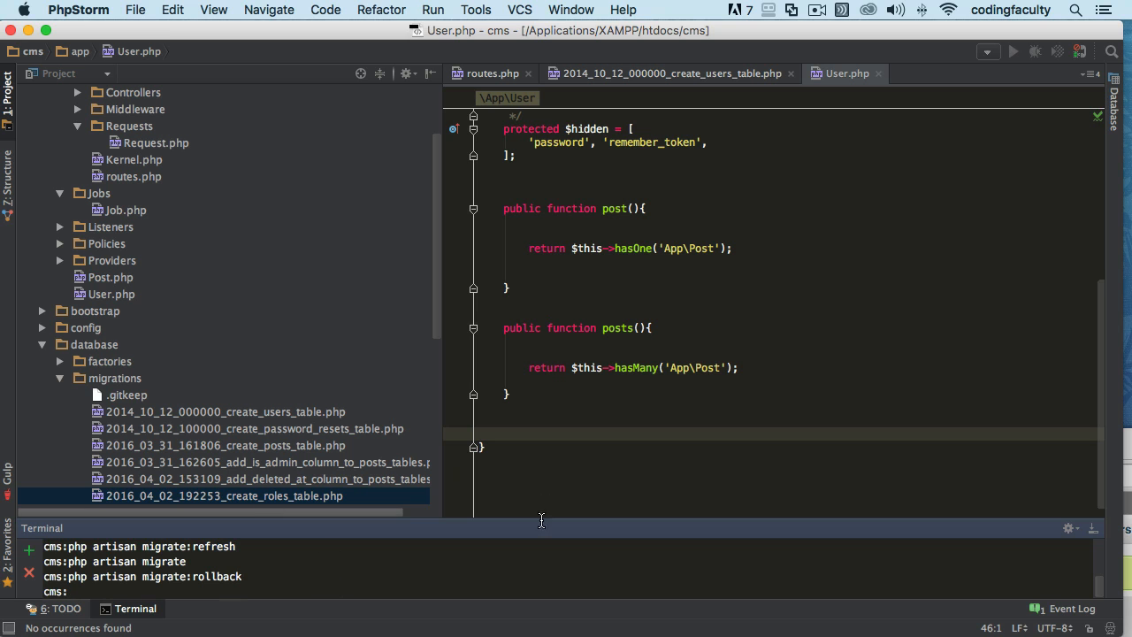
Select all six laravel_cms tables in the Structure tab and drop them
right_click(224, 496)
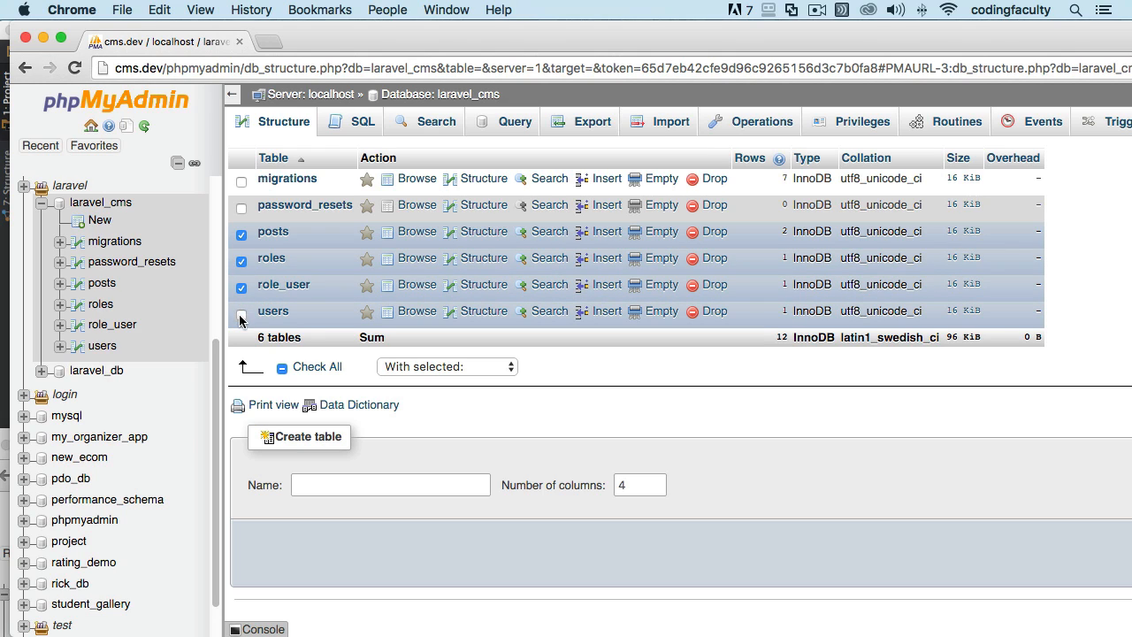
click(282, 366)
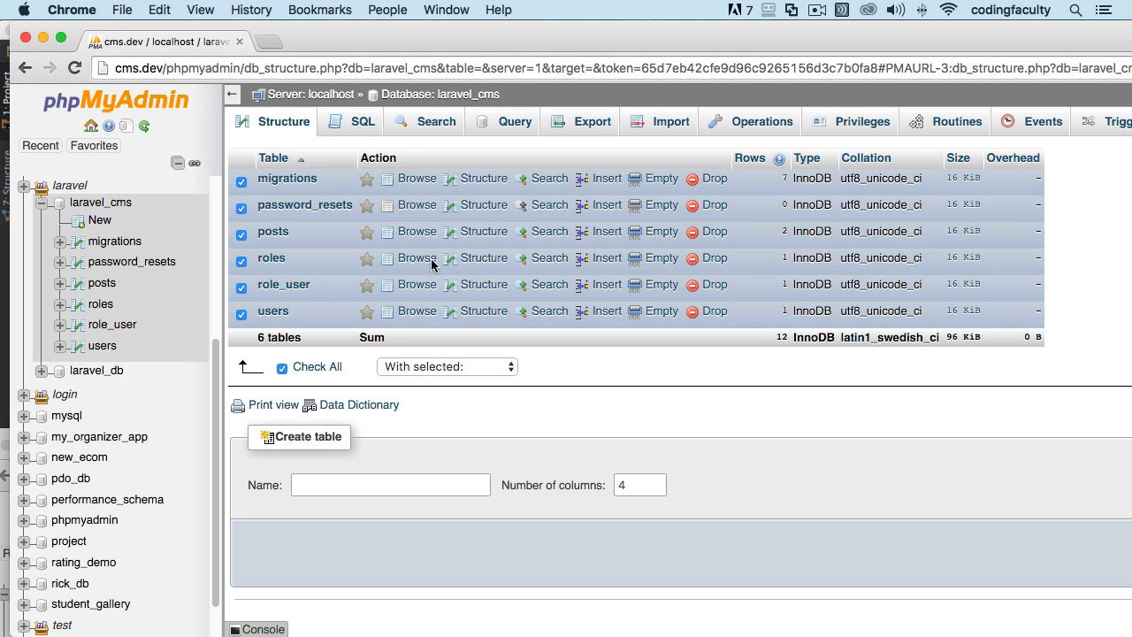
mouse_move(494, 198)
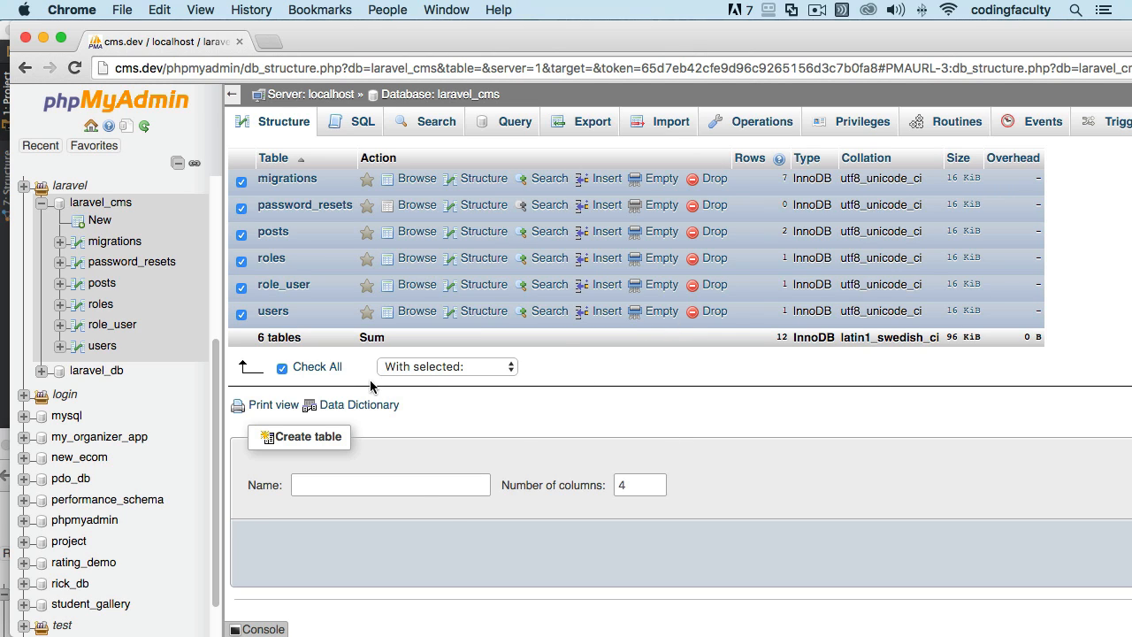
click(446, 366)
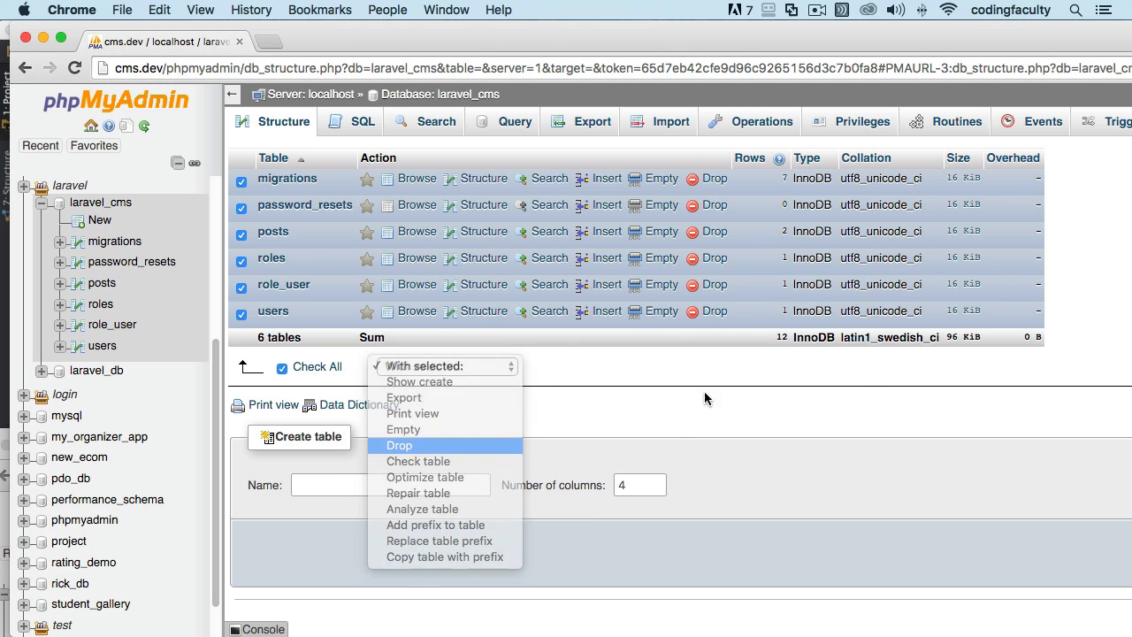
click(399, 445)
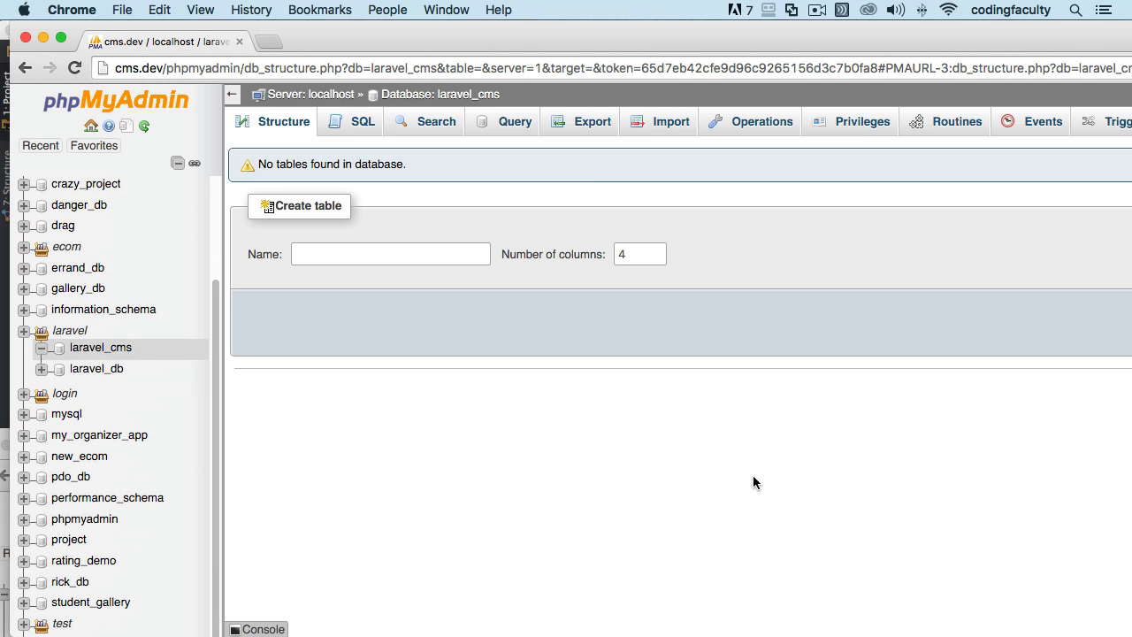
mouse_move(442, 38)
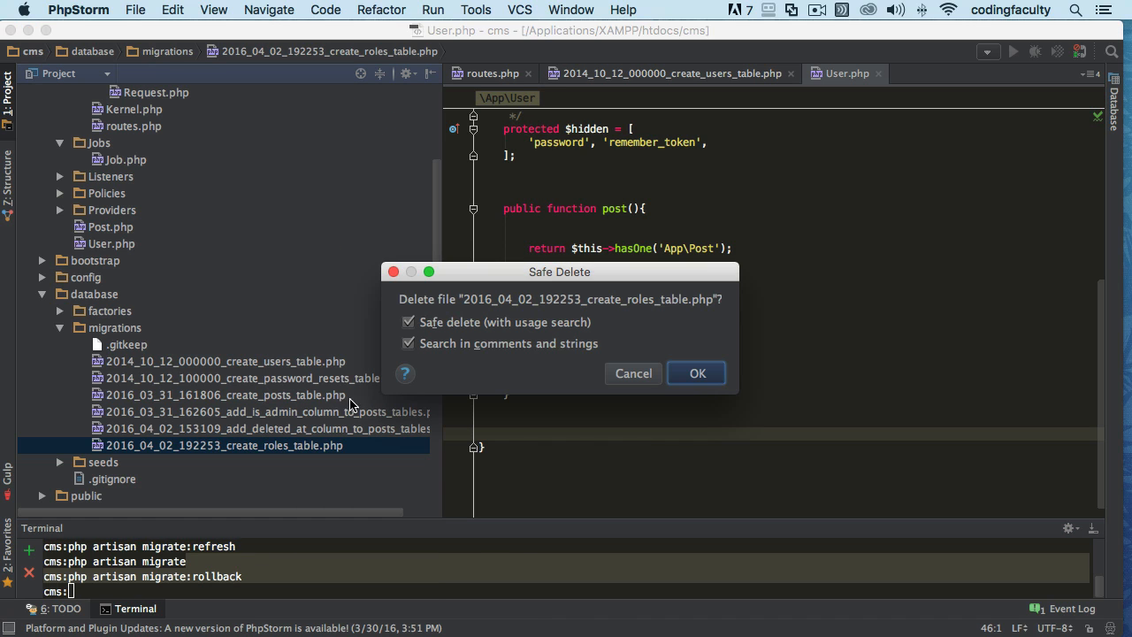
Delete 2016_04_02_192253_create_roles_table.php and reopen a fresh terminal
click(697, 373)
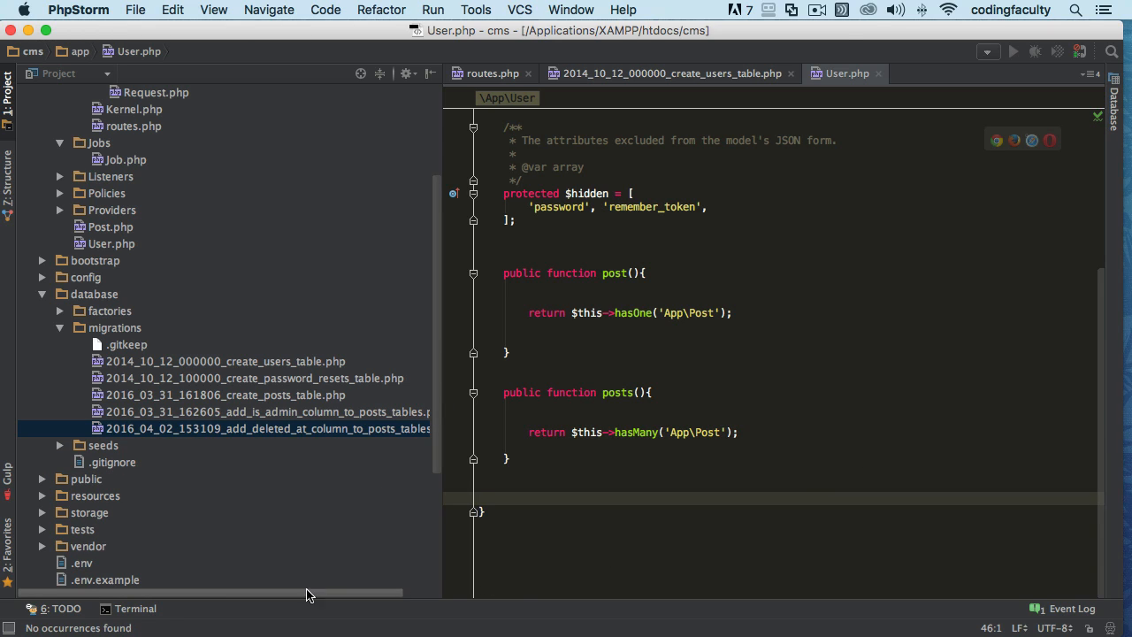
click(134, 608)
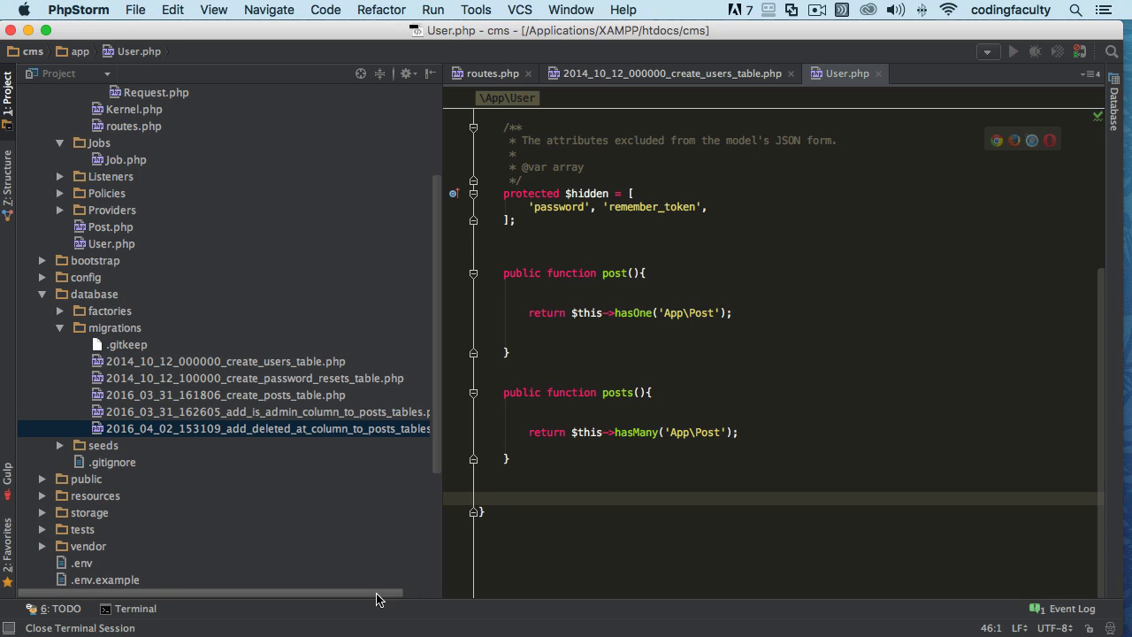
click(135, 607)
text(php arti)
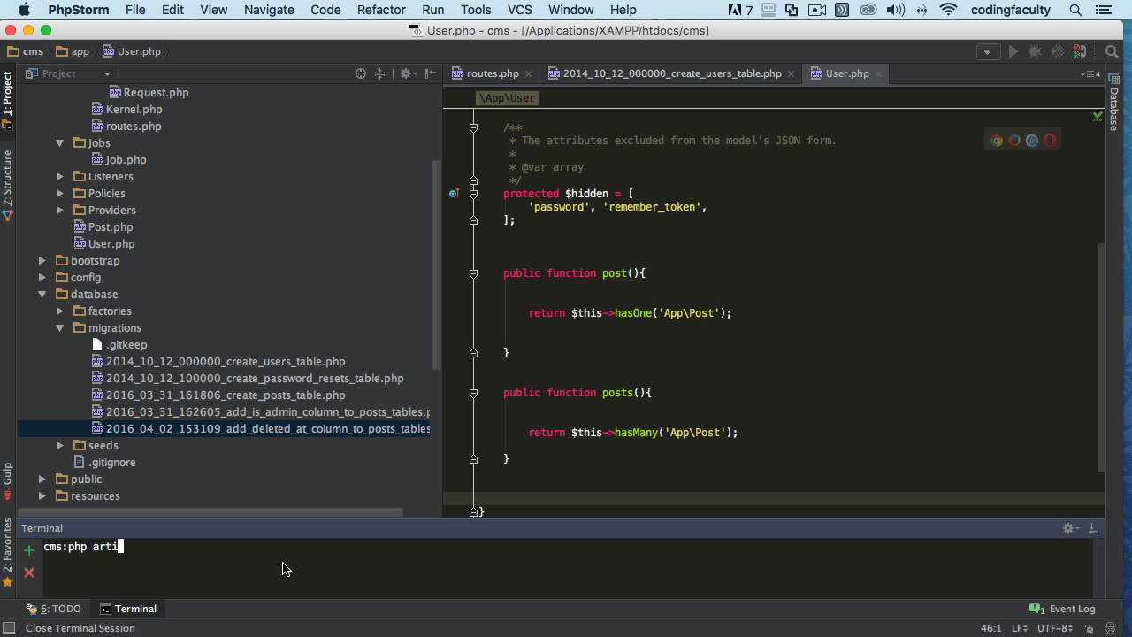
Run php artisan migrate, migrating the five remaining migration files
text(san migrate)
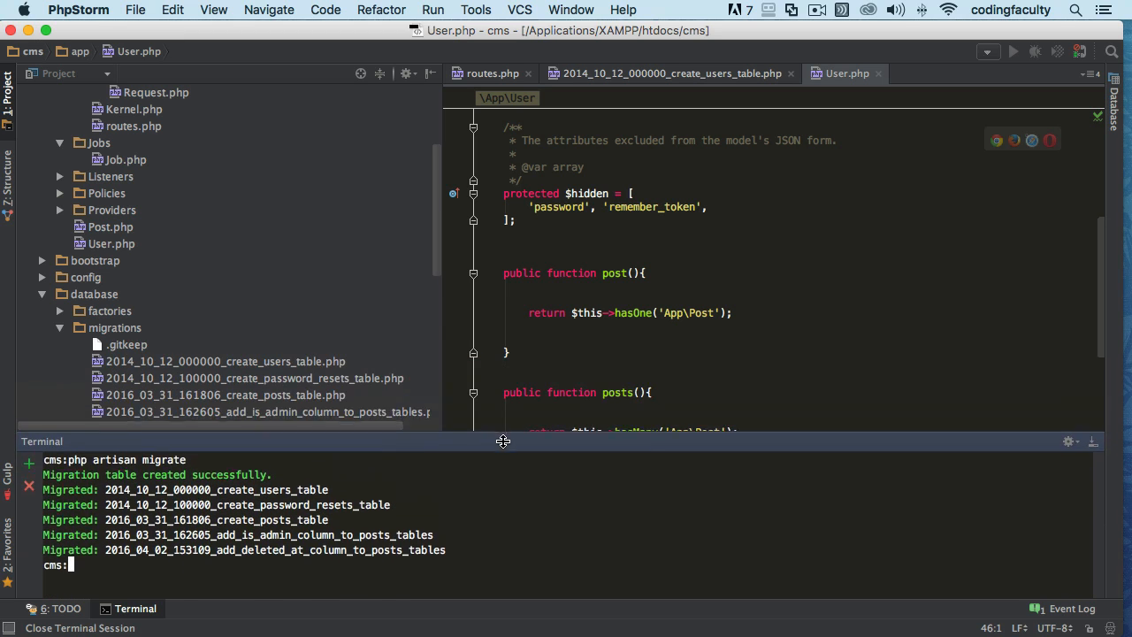
scroll(down, 3)
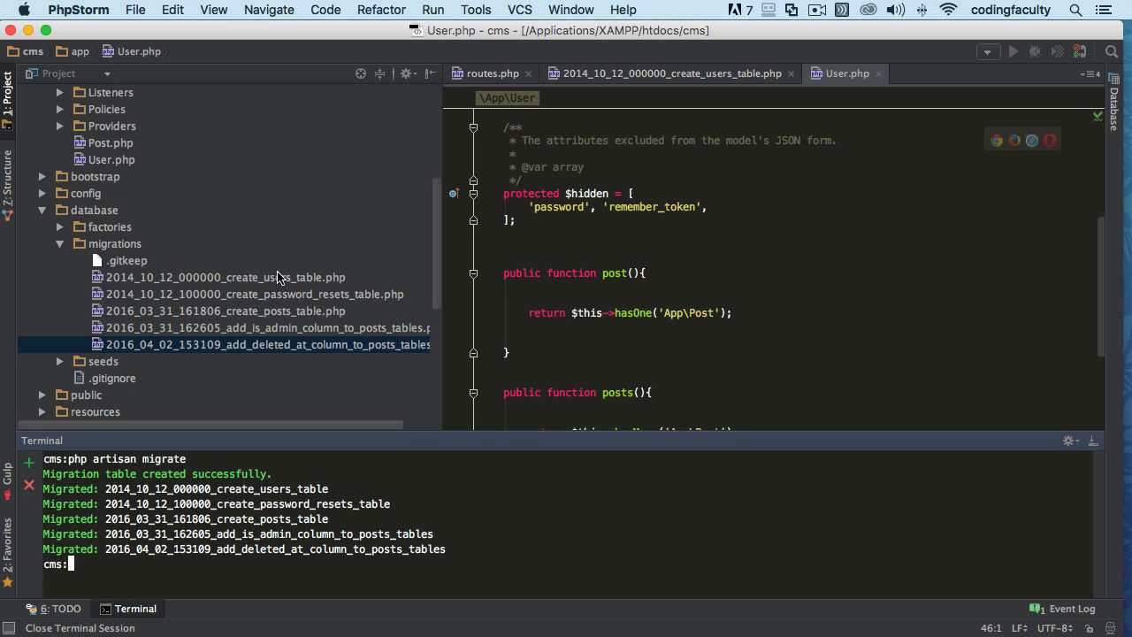
mouse_move(296, 307)
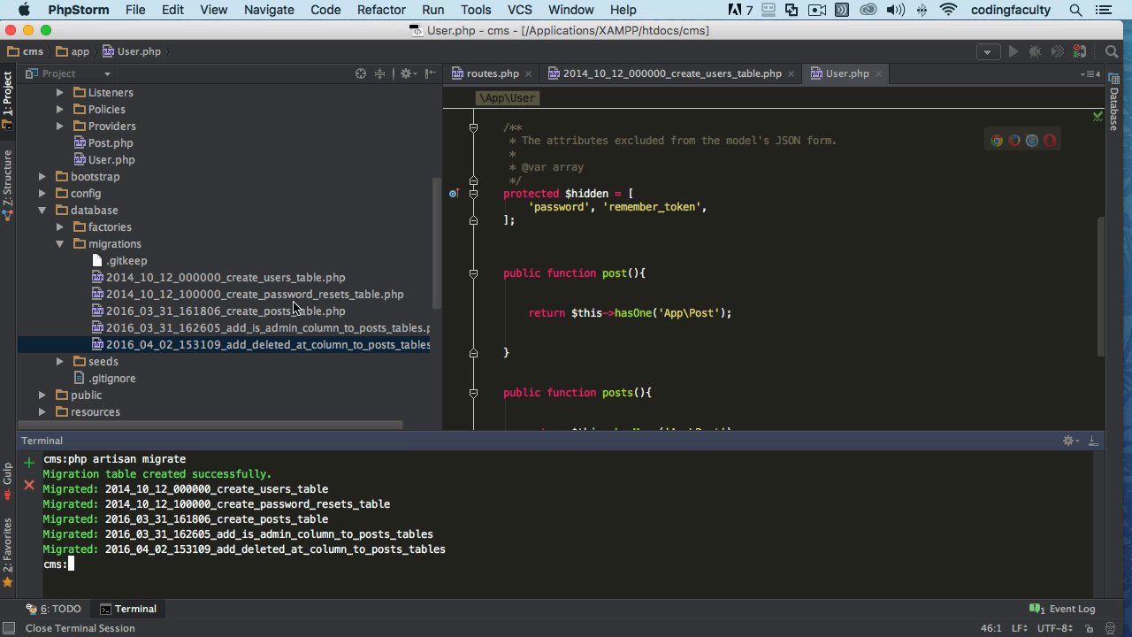
mouse_move(989, 470)
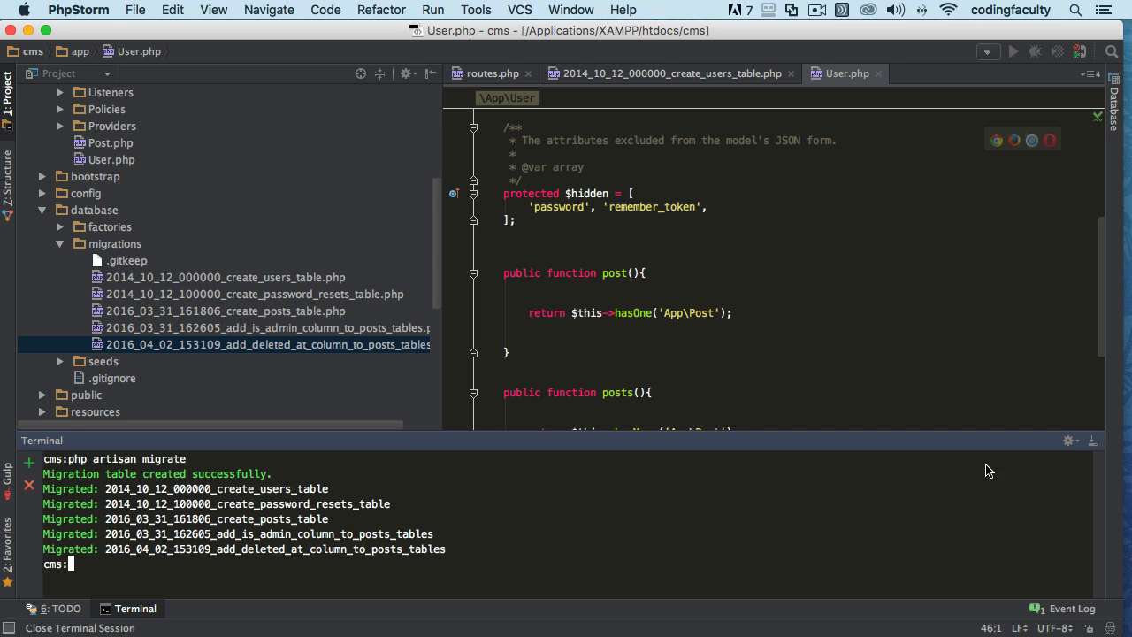